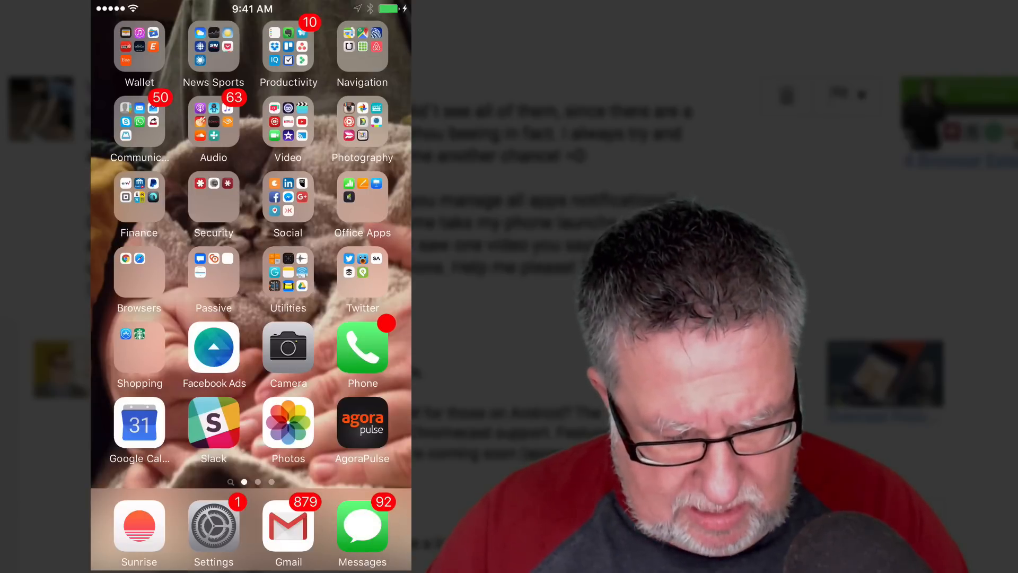
- Launch the Settings app from the iPhone home screen dock
{"action": "left_click", "coordinate": [214, 525]}
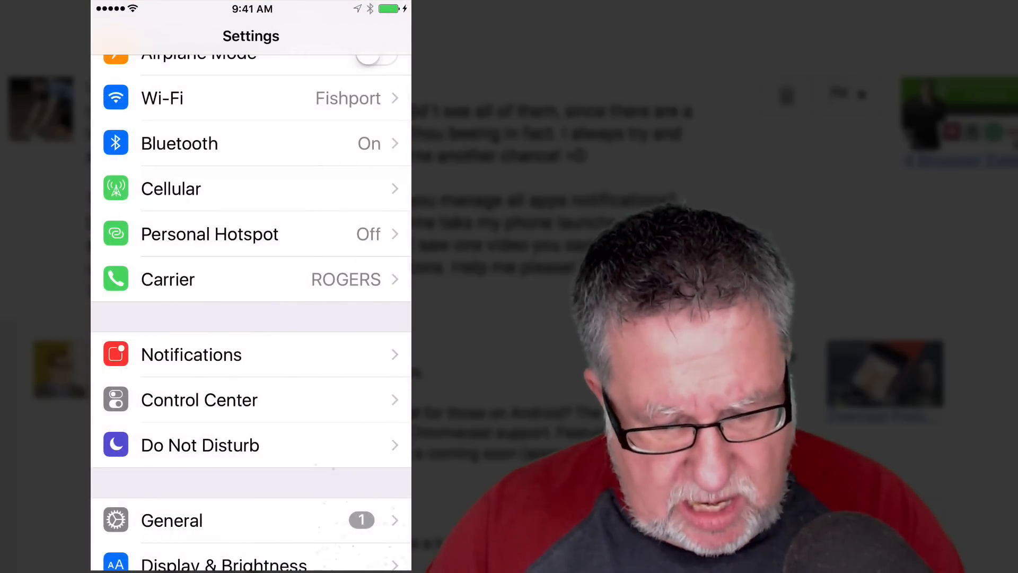
- Go into Notifications and browse down the Notification Style list of installed apps
{"action": "left_click", "coordinate": [191, 354]}
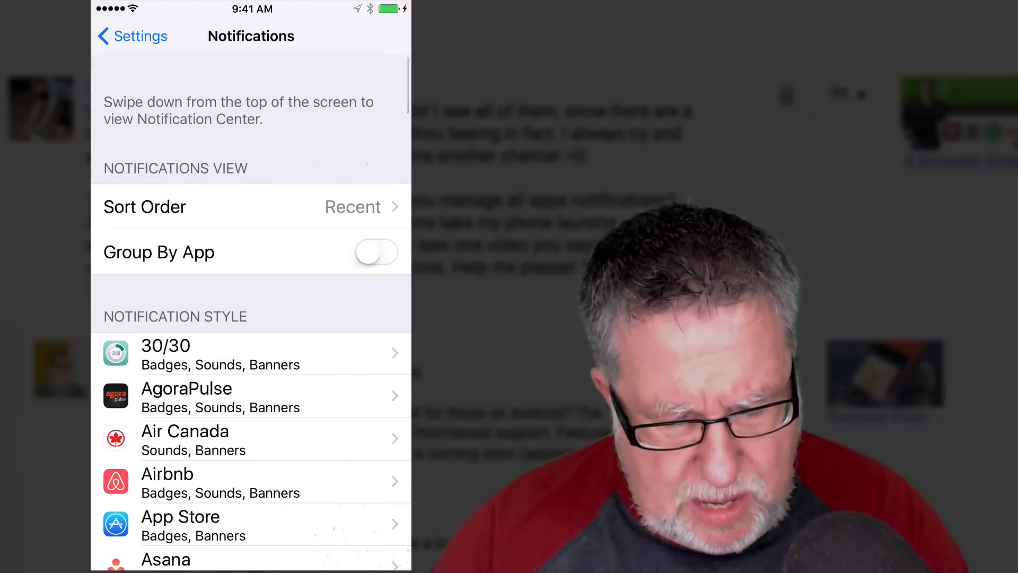
{"action": "scroll", "scroll_direction": "down", "scroll_amount": 3}
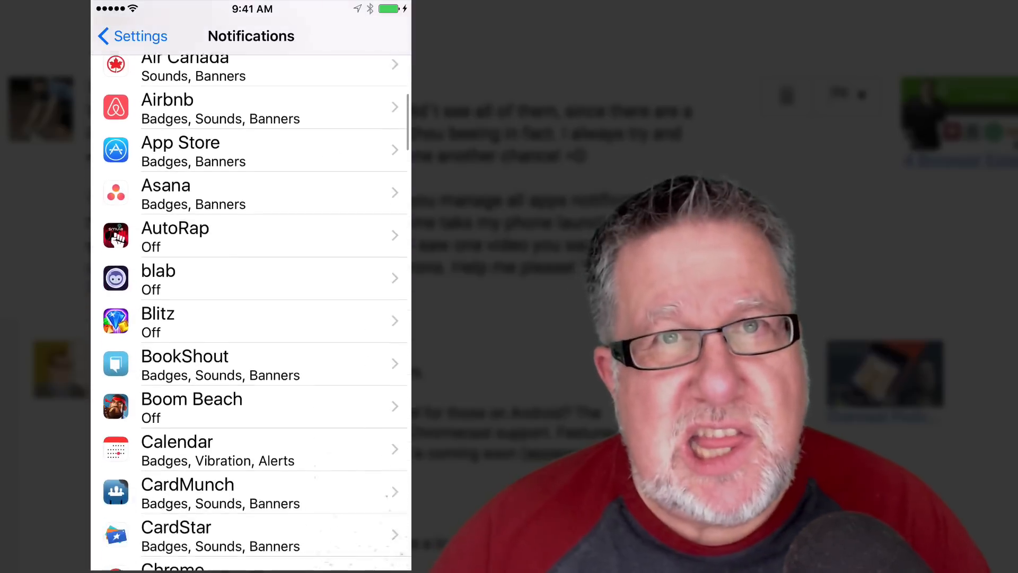
{"action": "scroll", "scroll_direction": "down", "scroll_amount": 3}
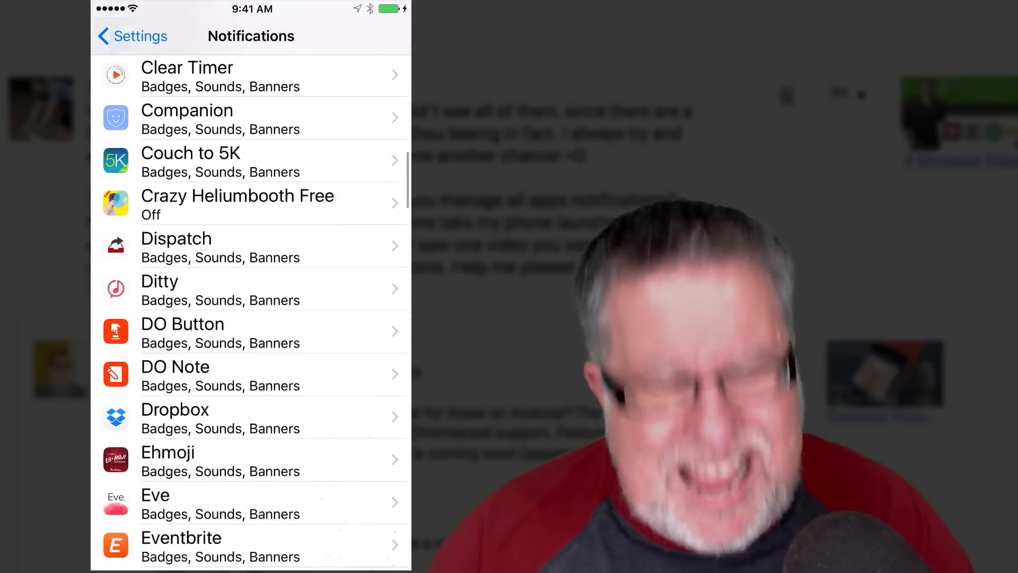
{"action": "scroll", "scroll_direction": "down", "scroll_amount": 3}
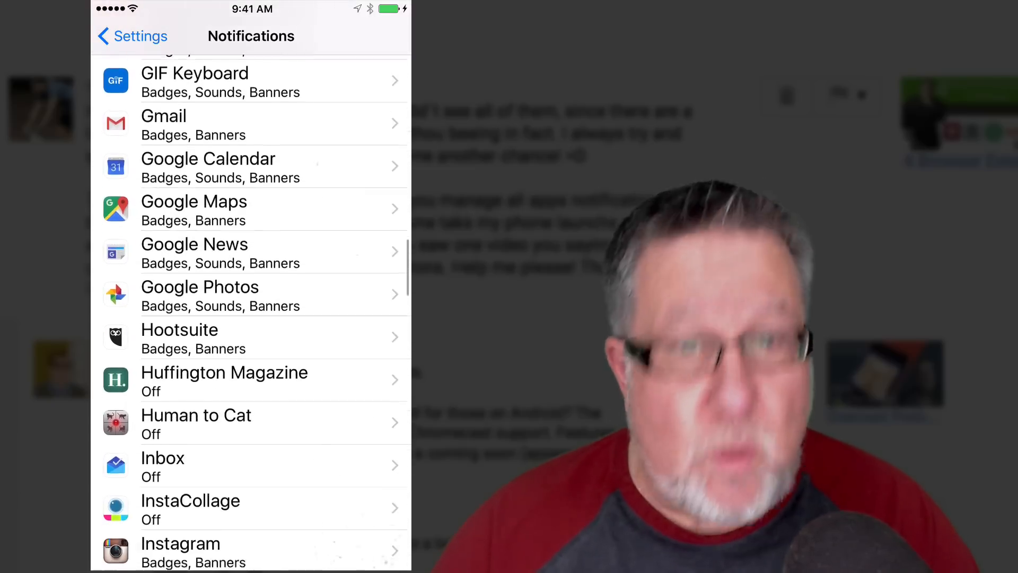
{"action": "scroll", "scroll_direction": "down", "scroll_amount": 3}
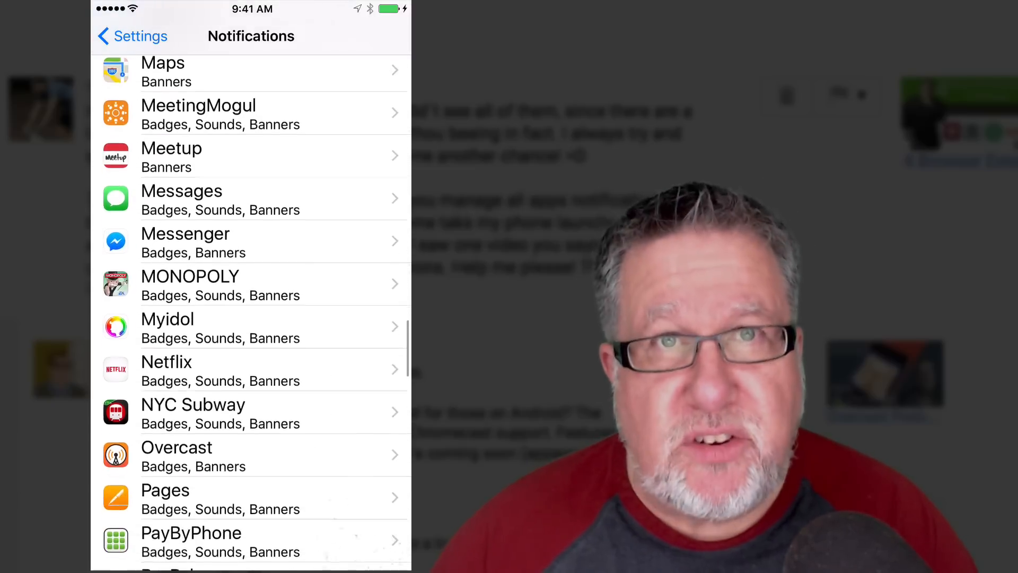
{"action": "scroll", "scroll_direction": "down", "scroll_amount": 3}
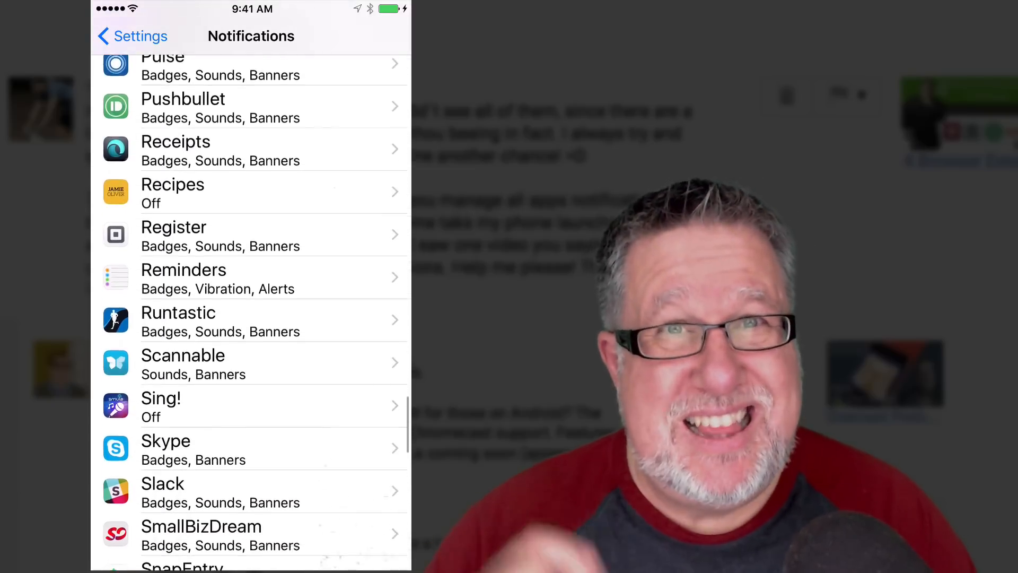
{"action": "scroll", "scroll_direction": "down", "scroll_amount": 3}
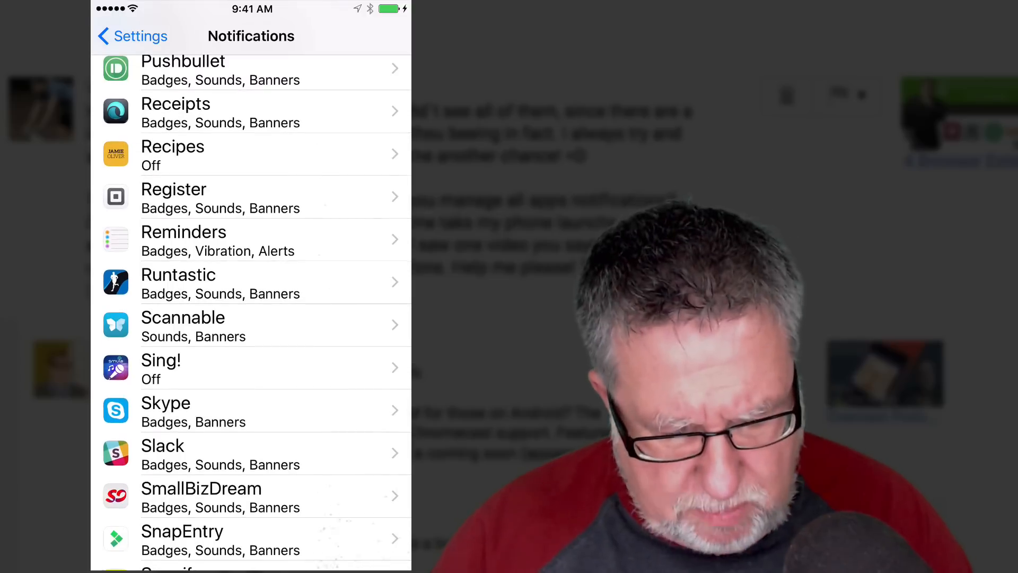
{"action": "scroll", "scroll_direction": "down", "scroll_amount": 3}
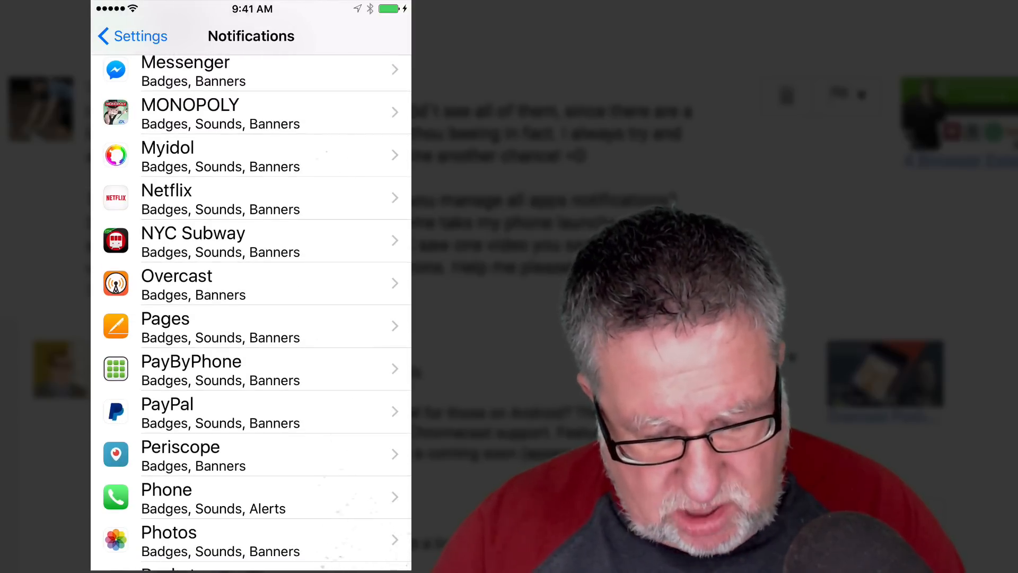
- Switch off Allow Notifications for NYC Subway, then disable Sounds for Periscope
{"action": "left_click", "coordinate": [220, 242]}
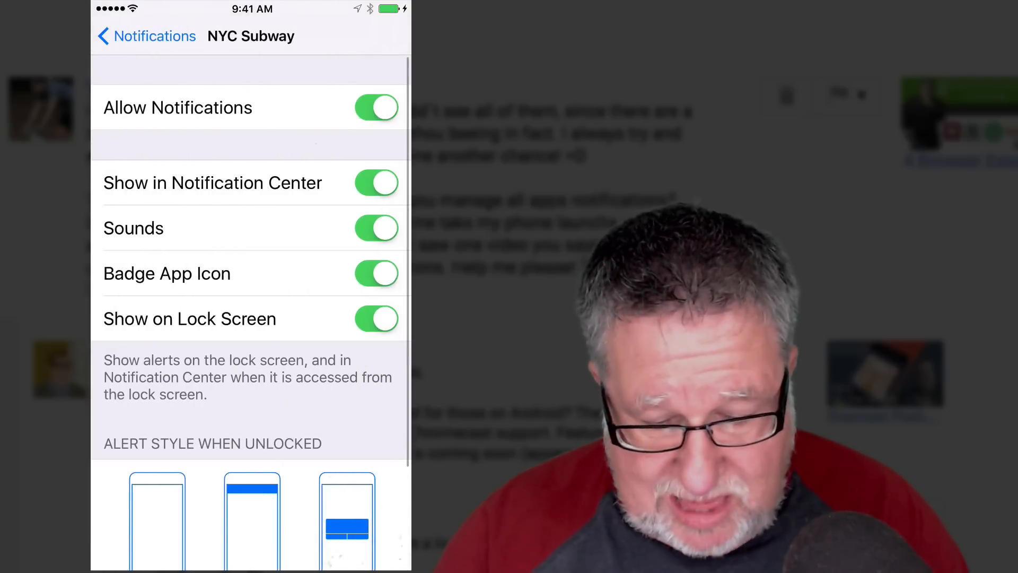
{"action": "left_click", "coordinate": [376, 108]}
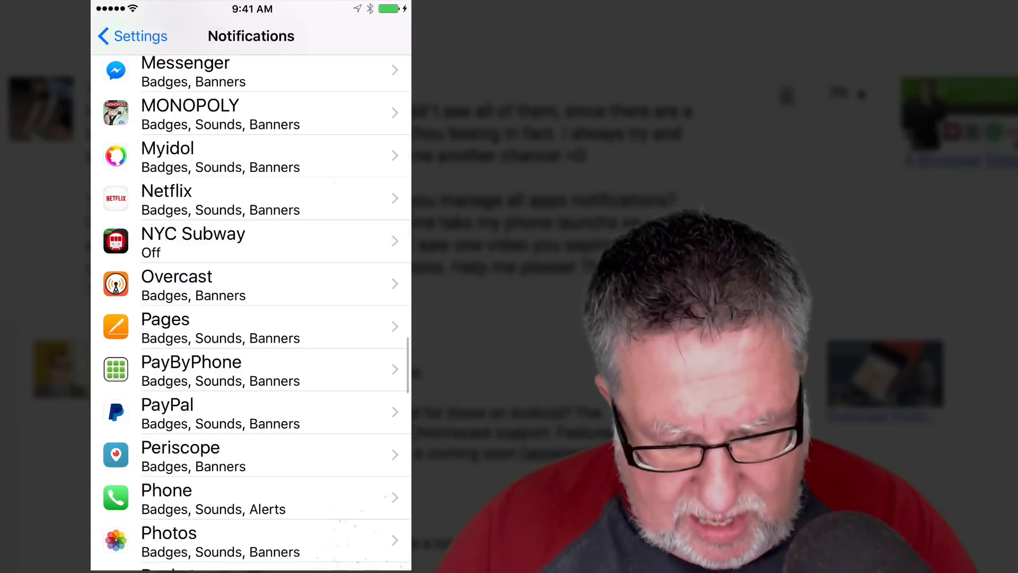
{"action": "scroll", "scroll_direction": "down", "scroll_amount": 3}
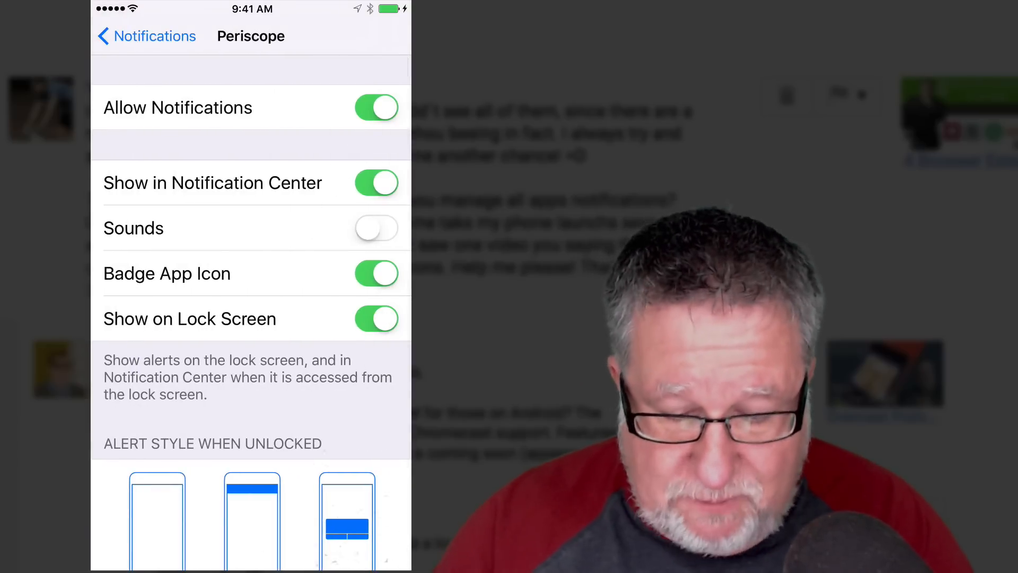
{"action": "left_click", "coordinate": [377, 108]}
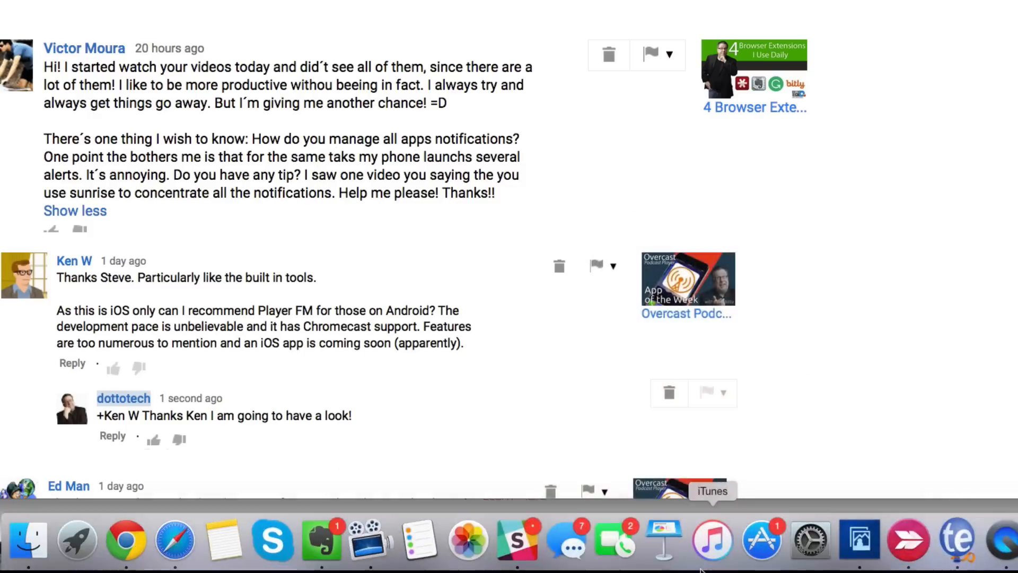
- In System Preferences' Notifications pane, select Skype from the app list to show its alert settings
{"action": "left_click", "coordinate": [762, 539]}
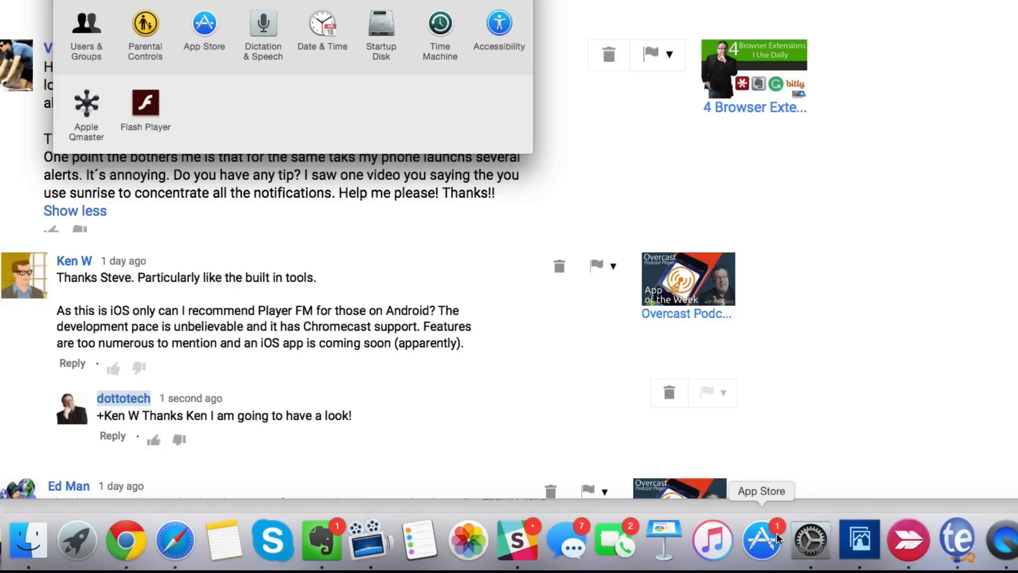
{"action": "left_click", "coordinate": [500, 36]}
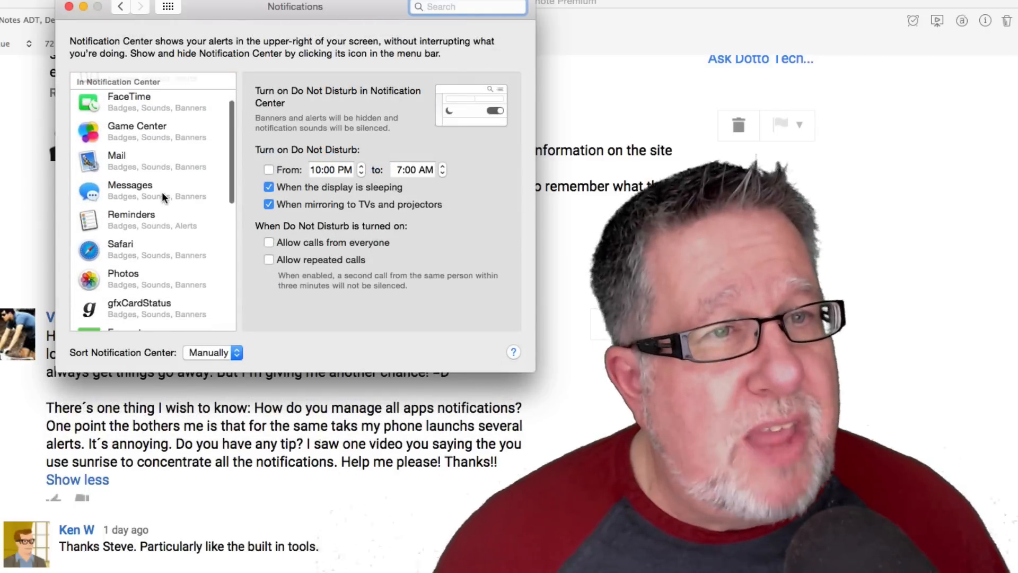
{"action": "scroll", "scroll_direction": "down", "scroll_amount": 3}
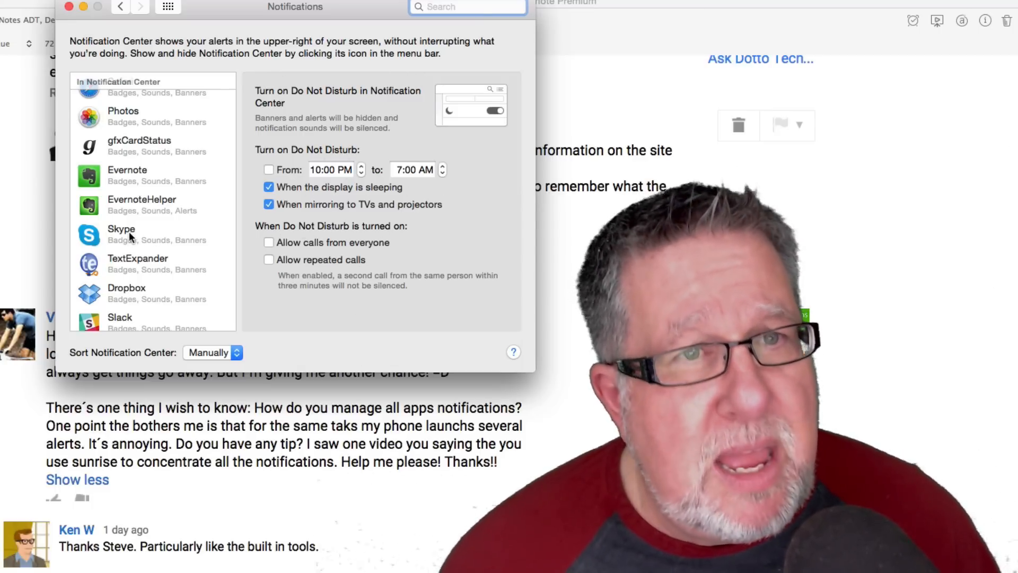
{"action": "left_click", "coordinate": [121, 234]}
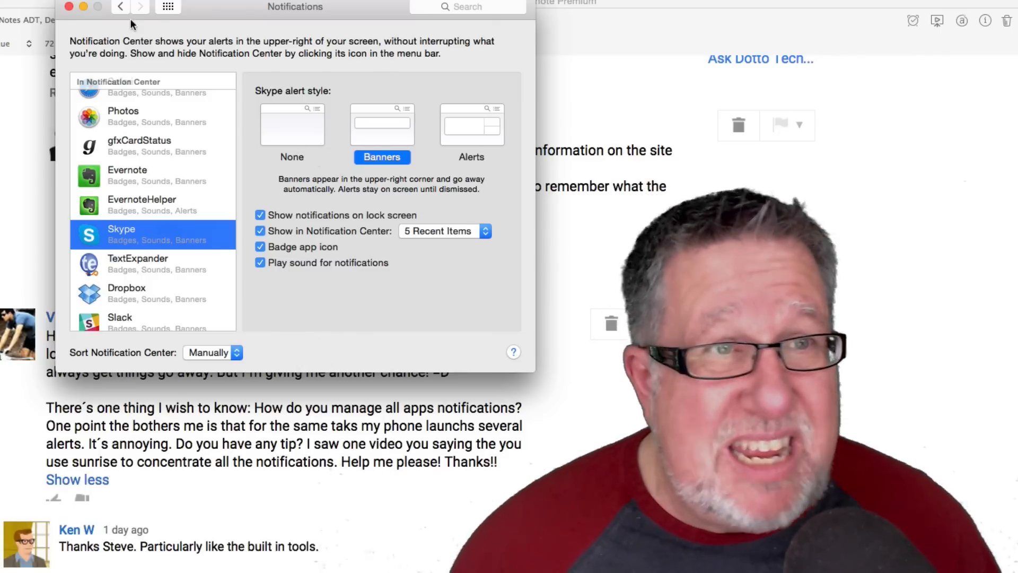
{"action": "left_click", "coordinate": [66, 9]}
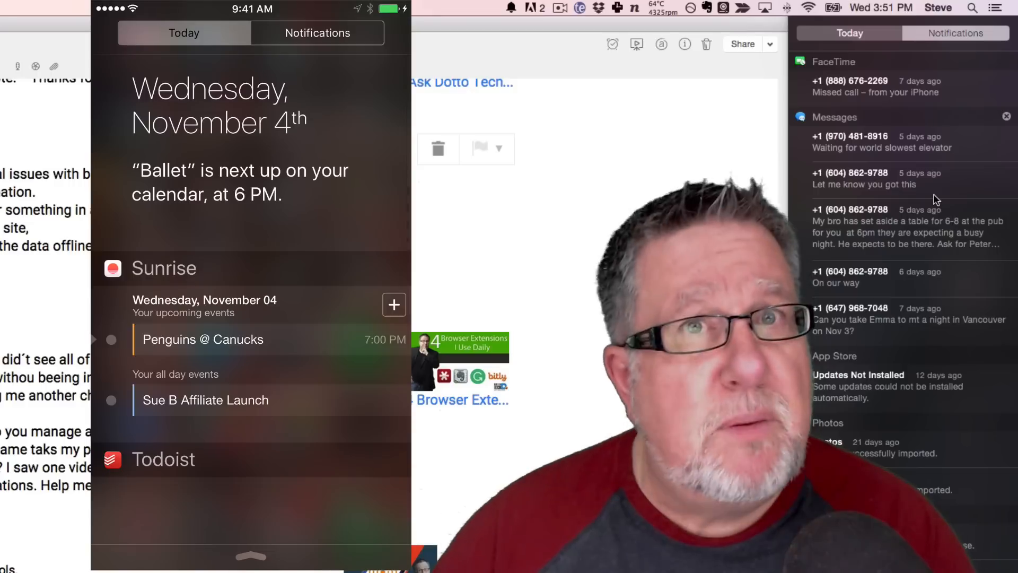
- Switch Notification Center to the Notifications tab and browse recent Gmail, YouTube, Pulse and Skype alerts
{"action": "left_click", "coordinate": [316, 32]}
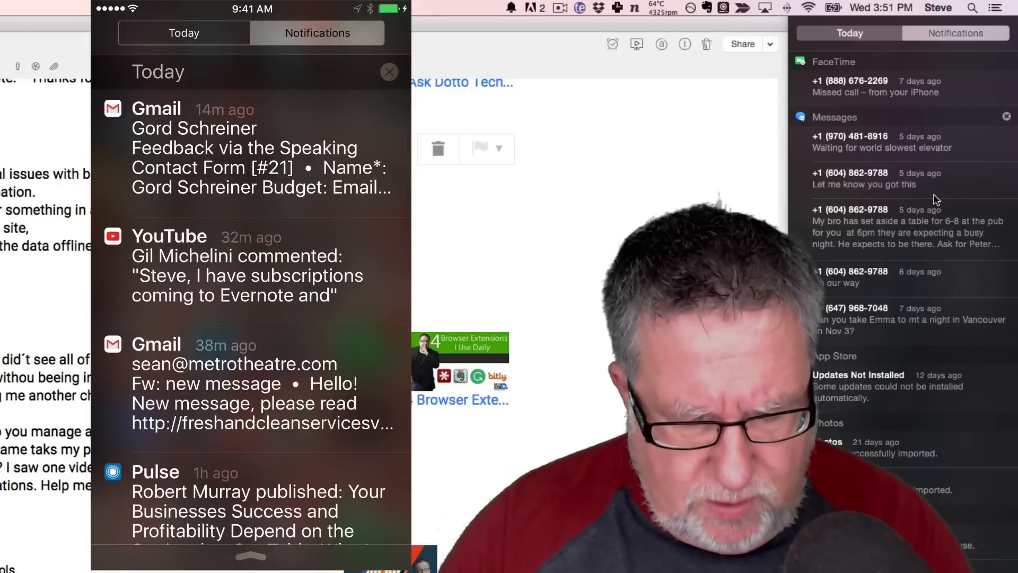
{"action": "scroll", "scroll_direction": "down", "scroll_amount": 3}
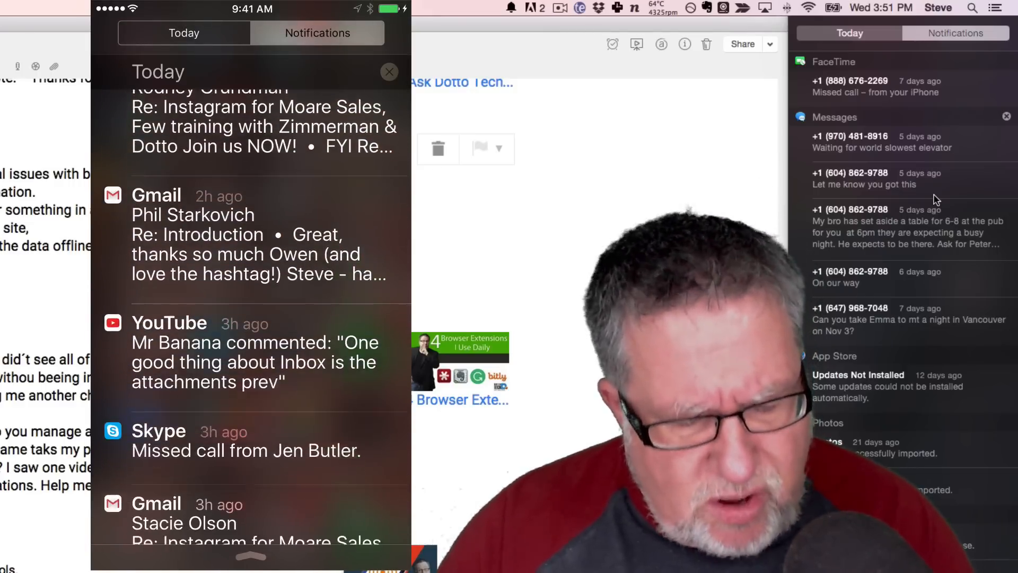
{"action": "scroll", "scroll_direction": "down", "scroll_amount": 3}
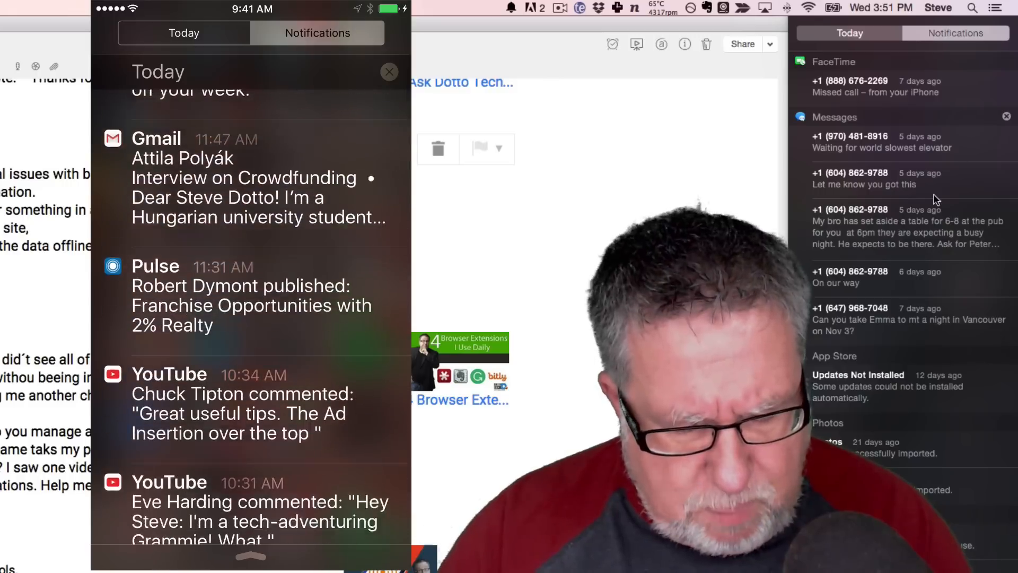